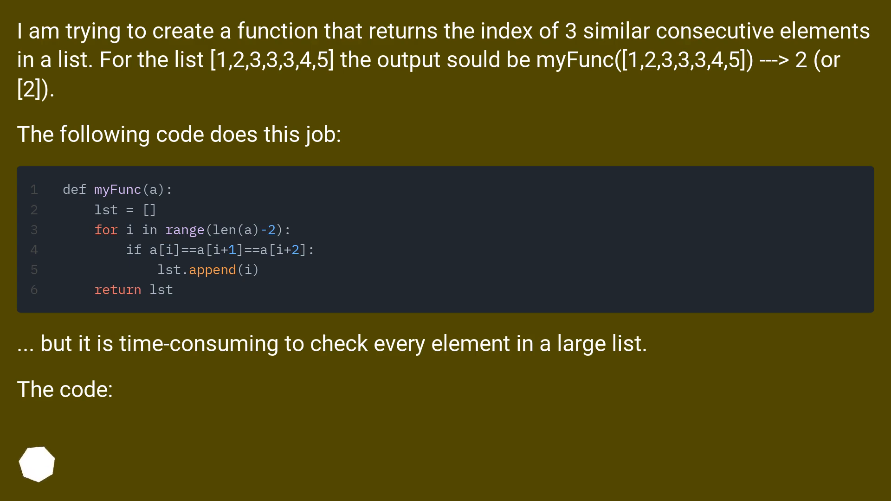
scroll(down, 3)
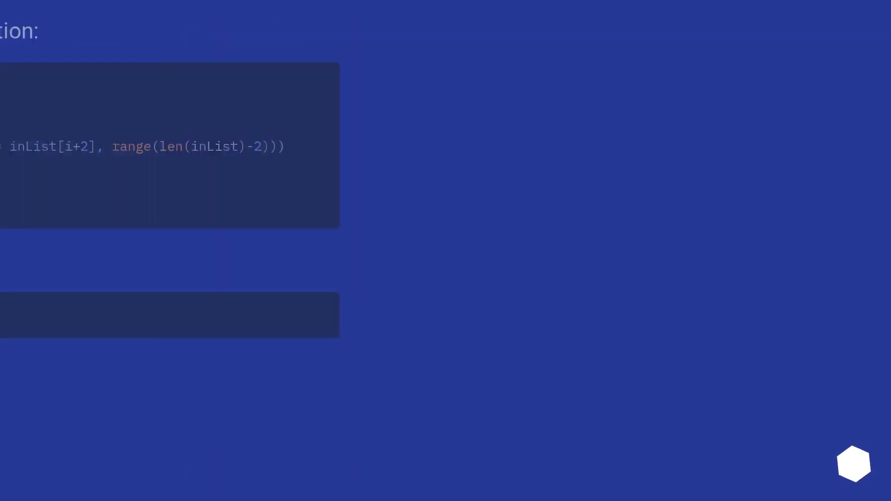
click(854, 463)
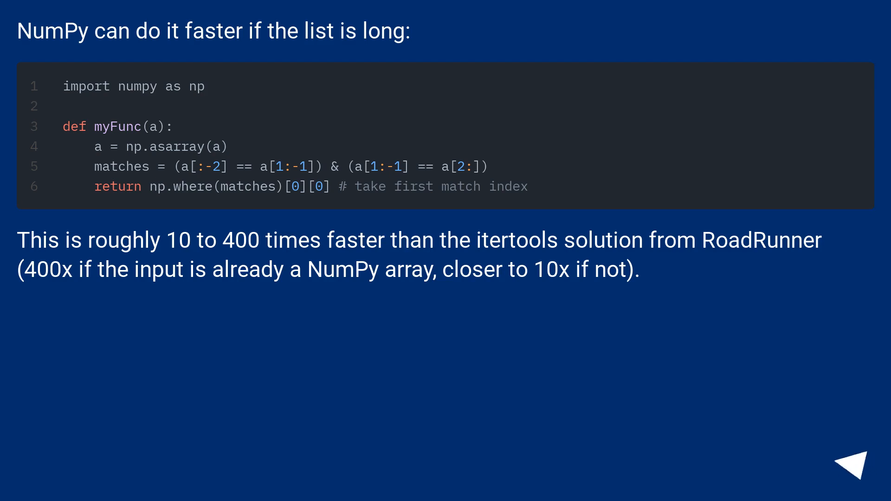
click(852, 477)
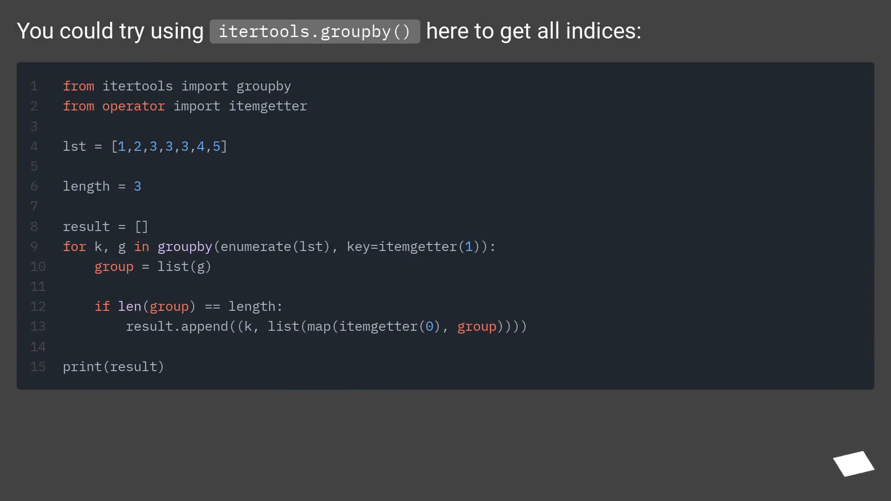
mouse_move(852, 464)
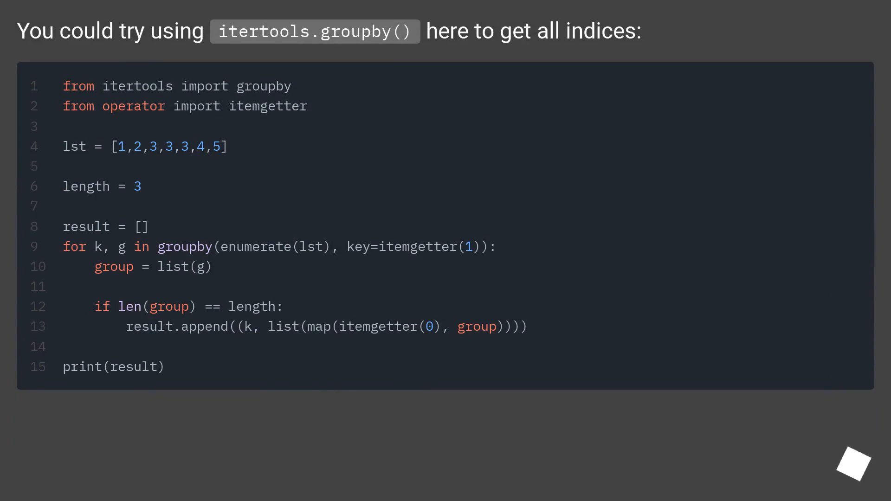